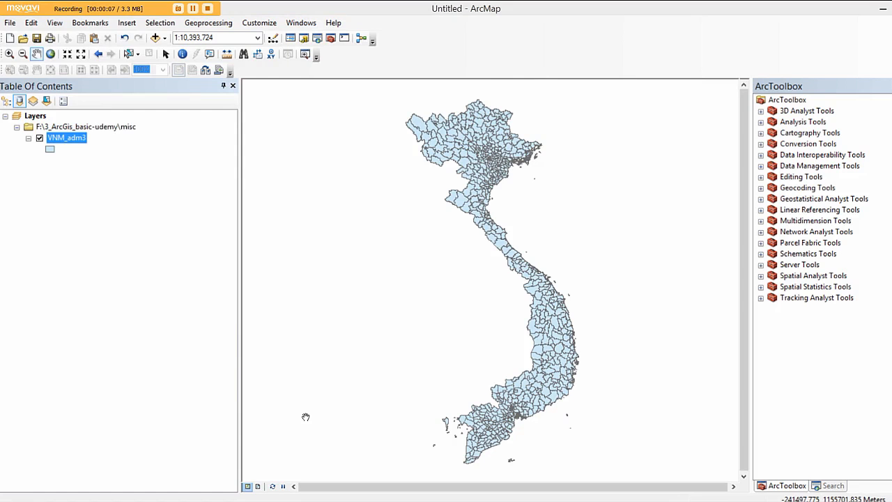
pyautogui.moveTo(371, 231)
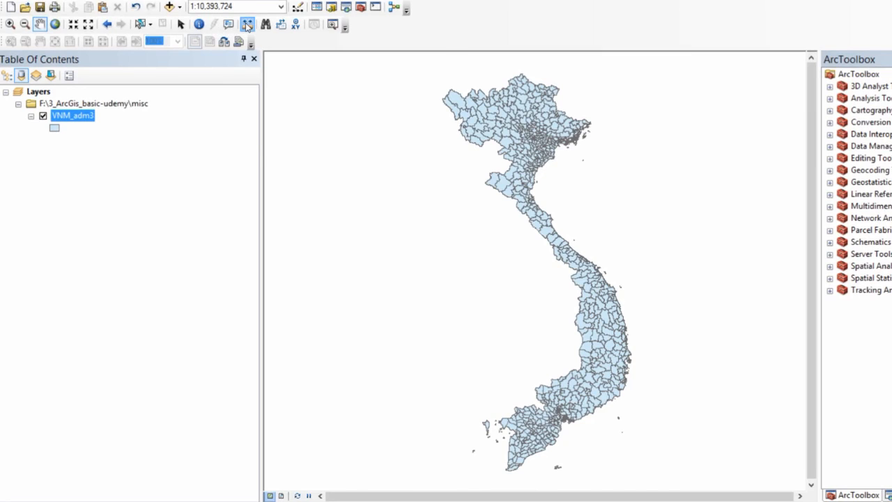
# Briefly check the Measure tool and the VNM_adm3 attribute table, then close both.
pyautogui.click(248, 25)
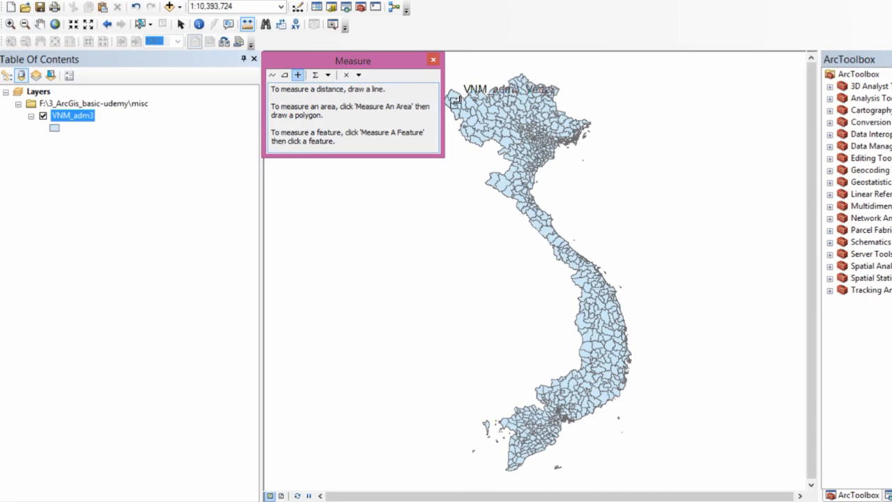
pyautogui.click(457, 96)
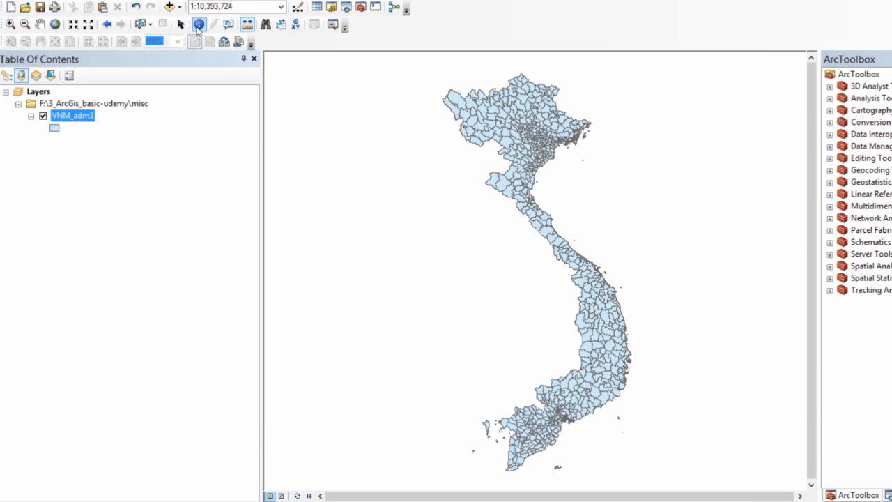
pyautogui.moveTo(181, 26)
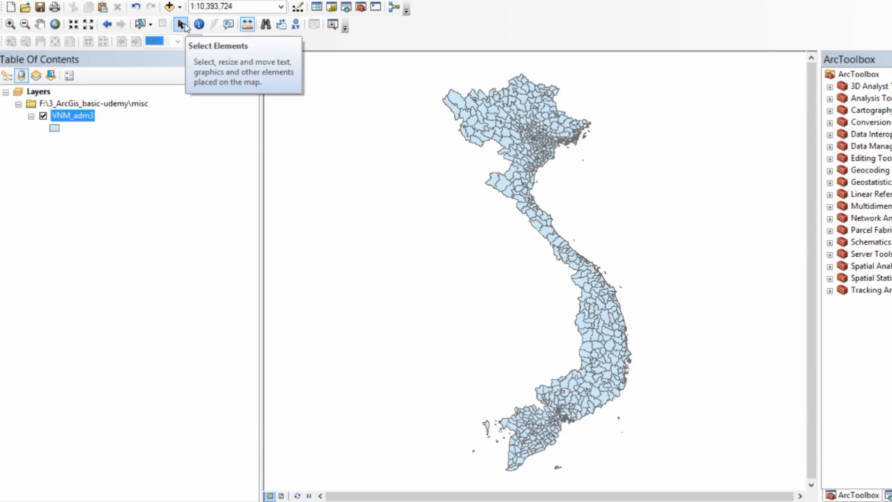
pyautogui.moveTo(543, 188)
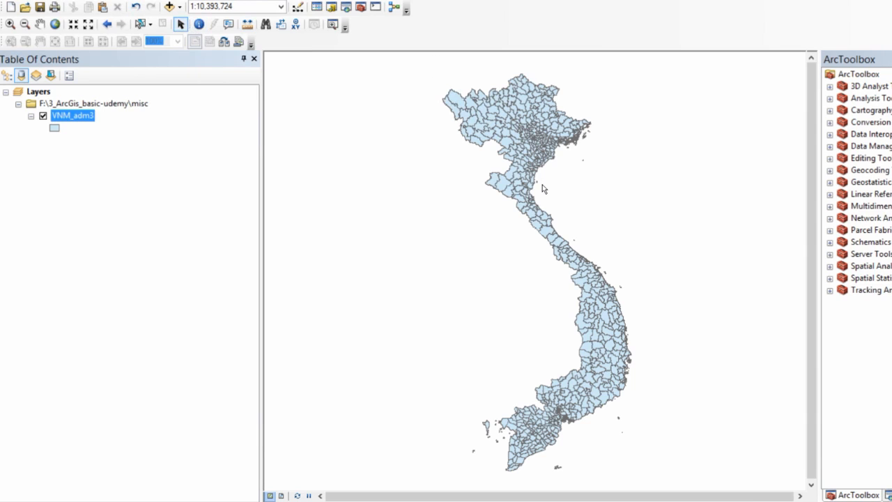
pyautogui.moveTo(583, 269)
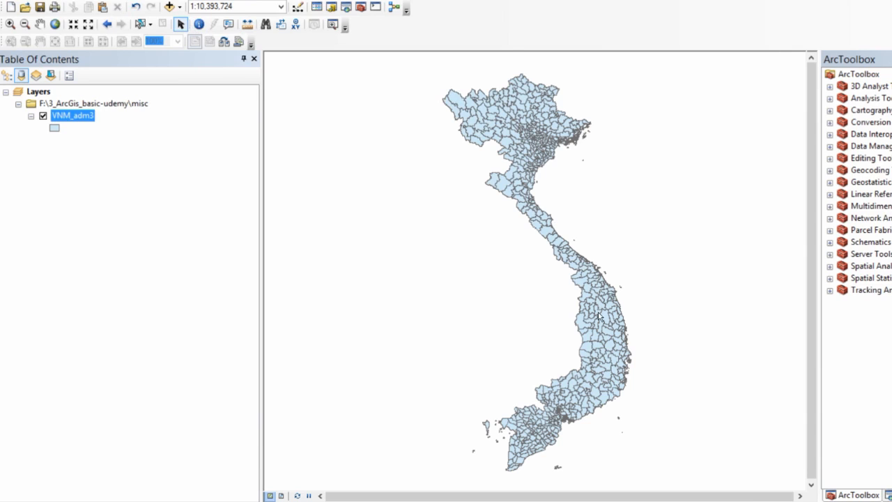
pyautogui.moveTo(605, 359)
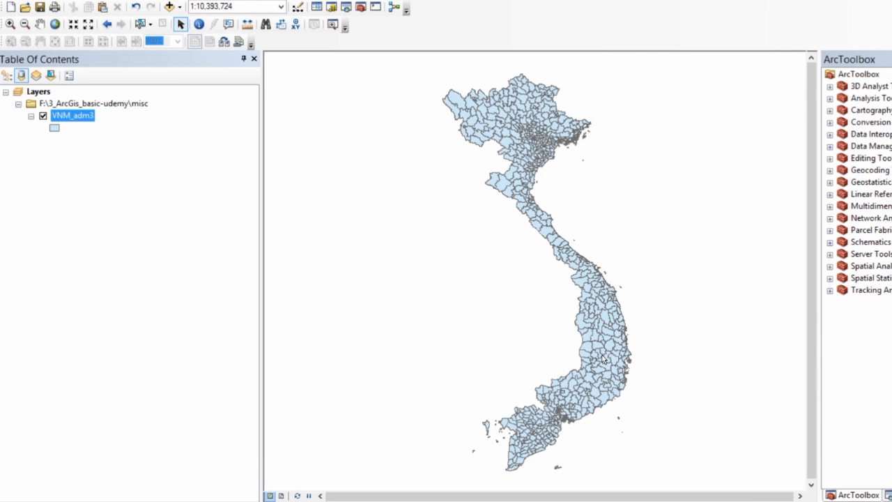
pyautogui.moveTo(100, 133)
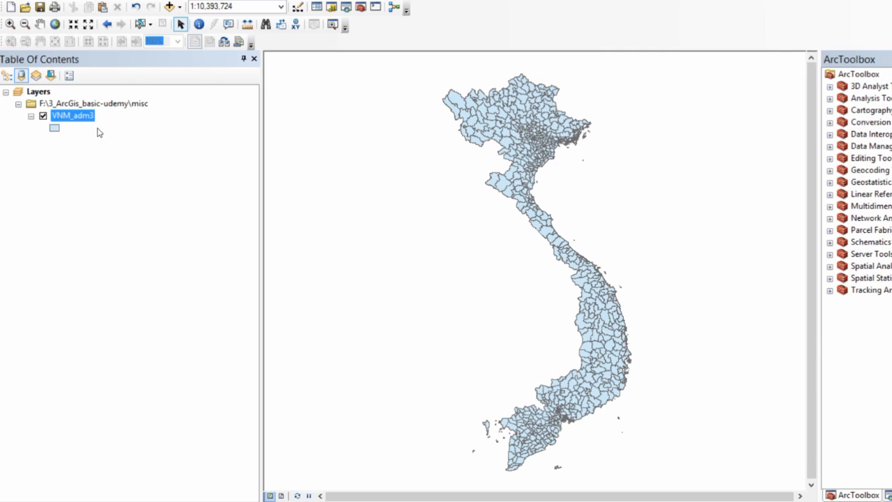
pyautogui.moveTo(292, 150)
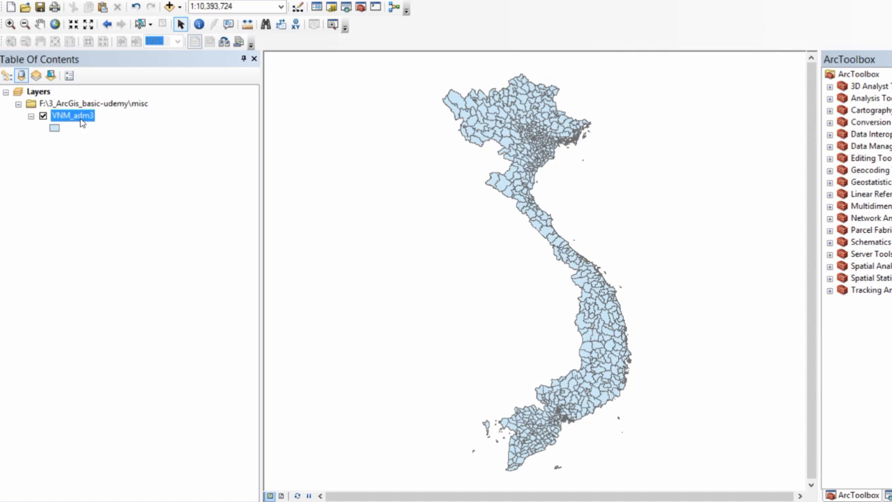
pyautogui.rightClick(70, 114)
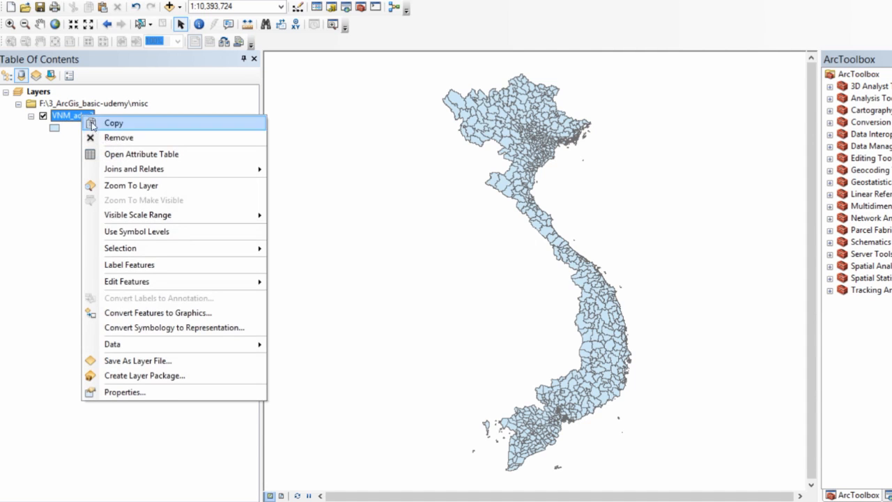
pyautogui.click(141, 154)
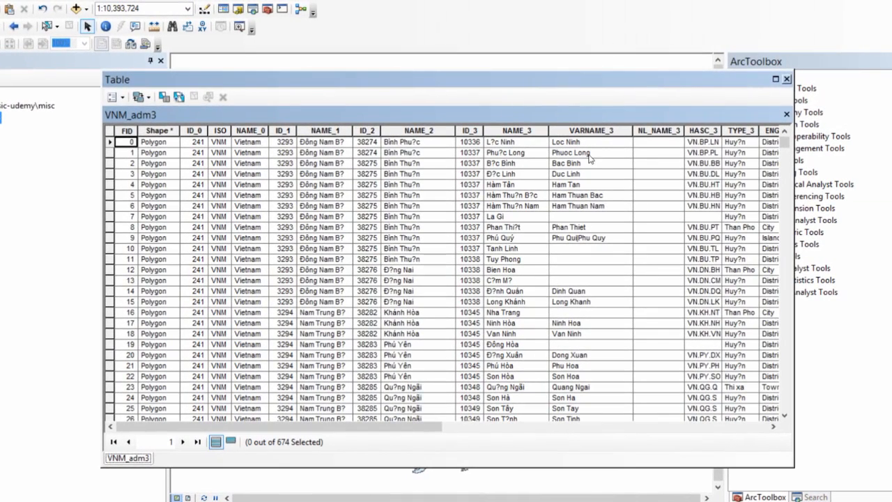
pyautogui.moveTo(588, 172)
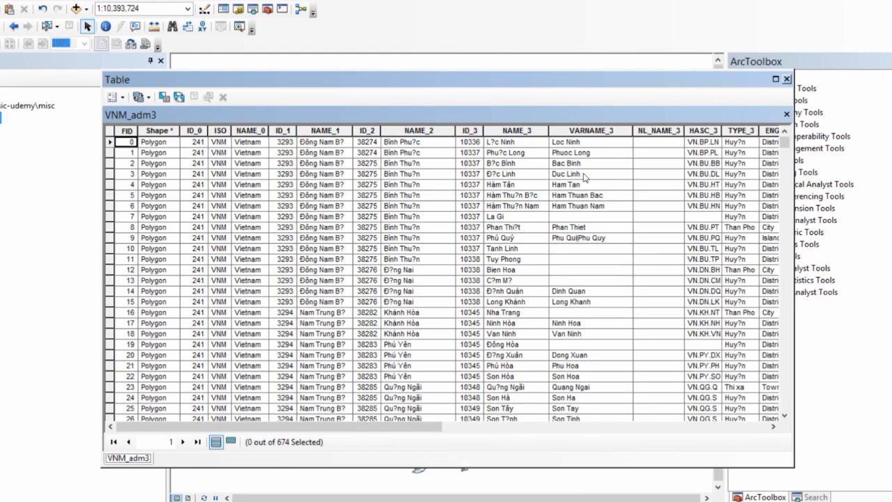
pyautogui.moveTo(588, 226)
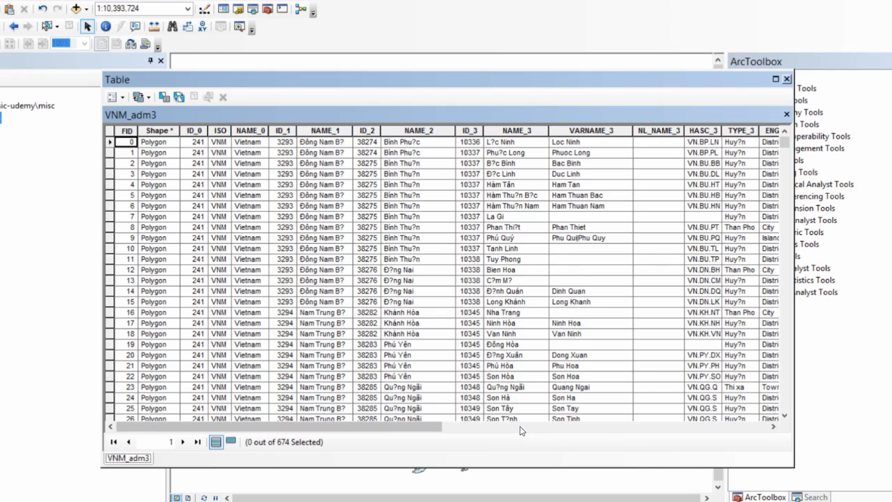
pyautogui.moveTo(803, 114)
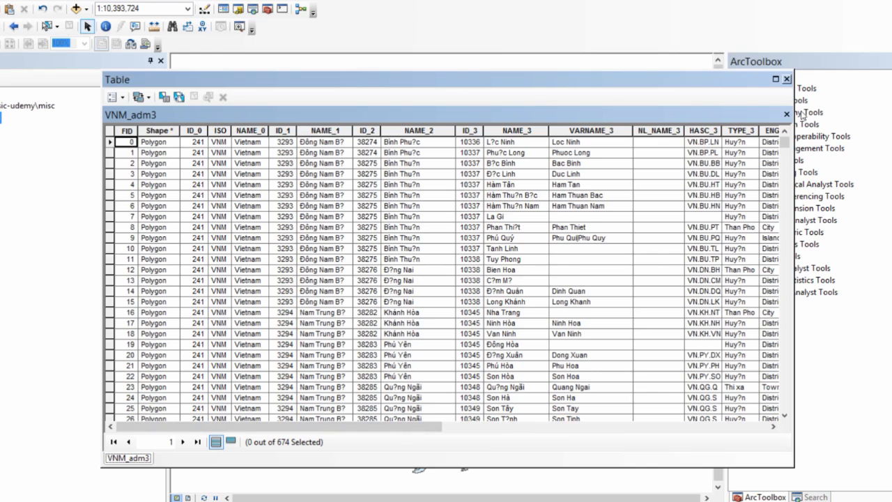
pyautogui.click(786, 114)
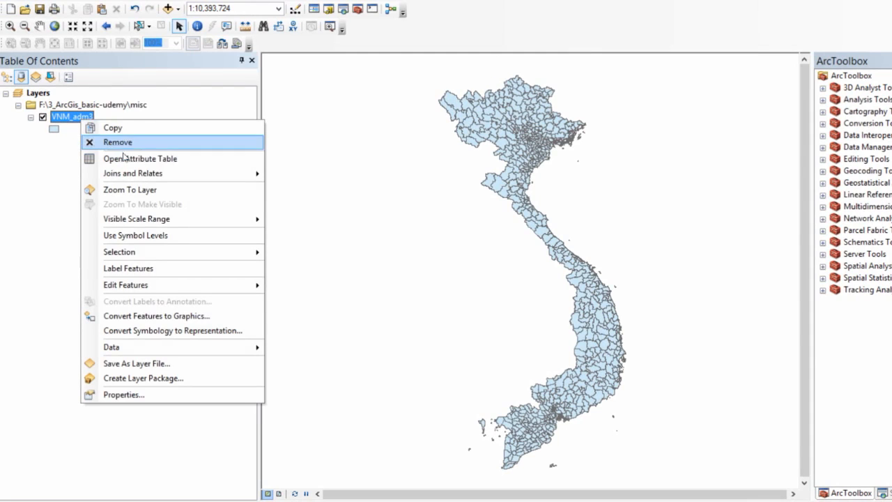
# In VNM_adm3's Add Field dialog, name the field Area2 and set its type to Float.
pyautogui.click(139, 159)
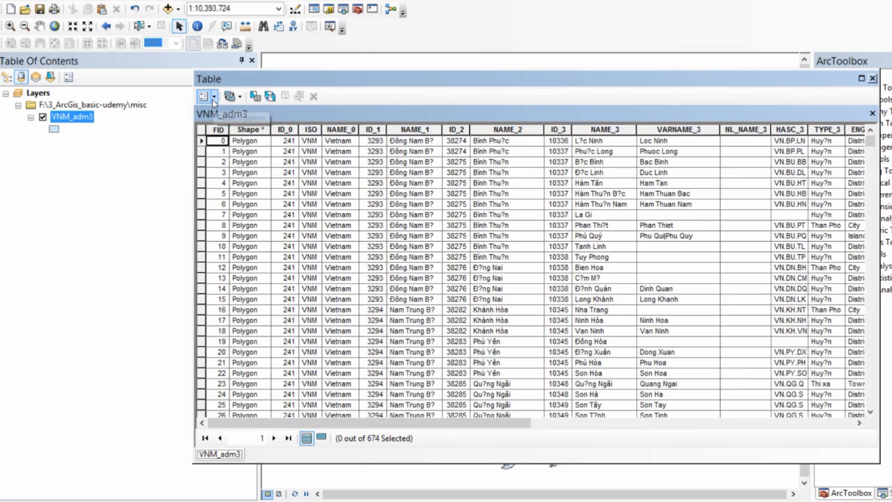
pyautogui.click(214, 96)
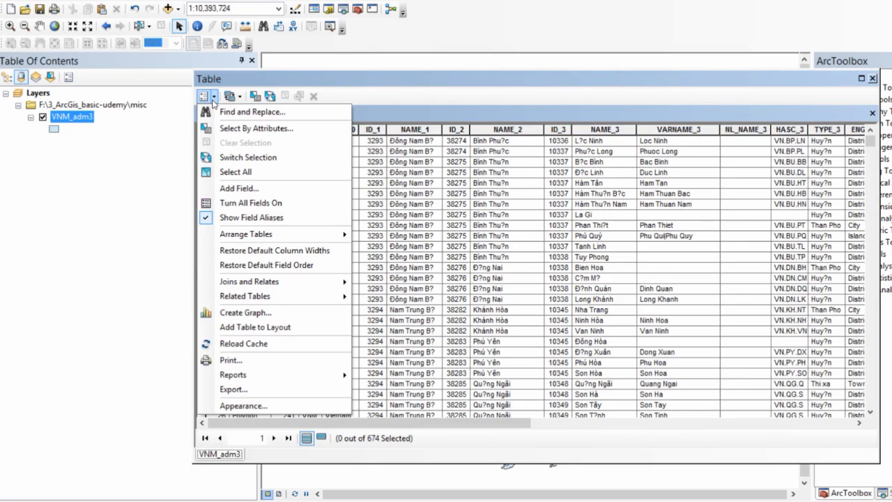
pyautogui.moveTo(240, 187)
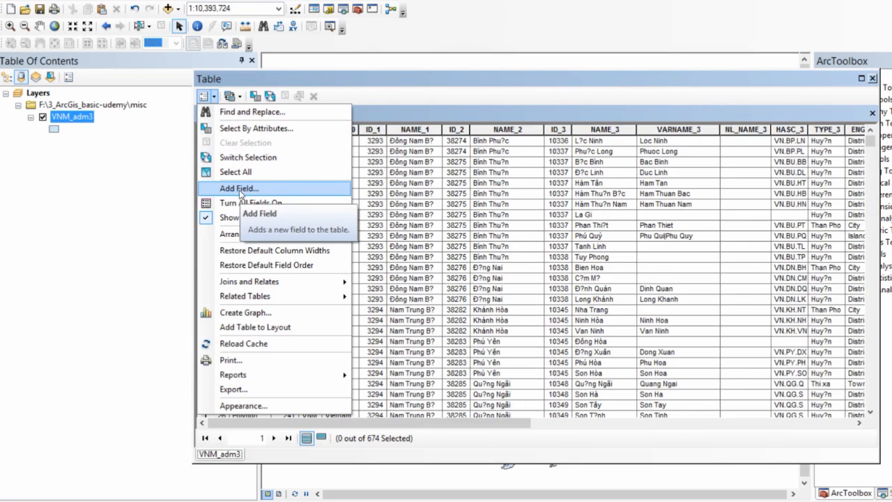
pyautogui.click(238, 188)
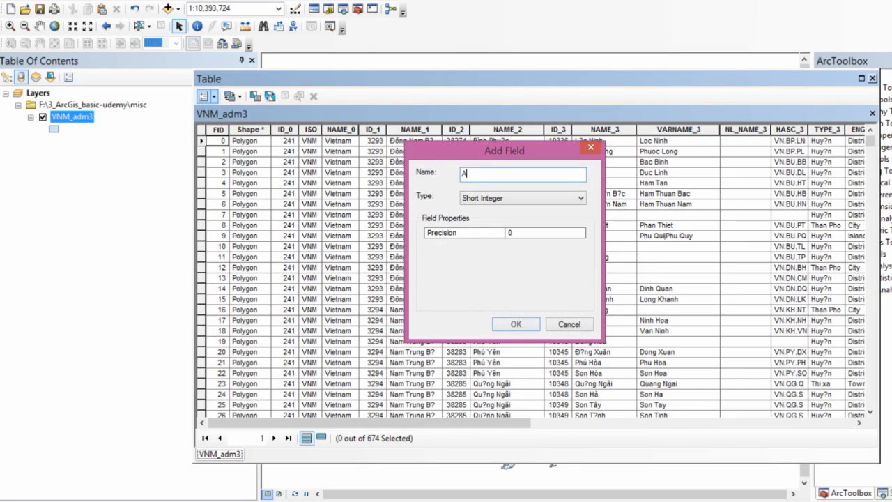
pyautogui.write('rea2')
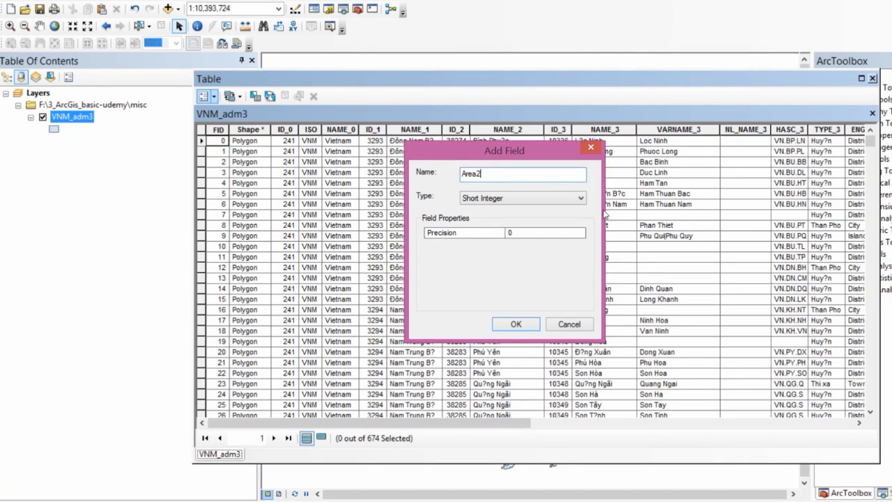
pyautogui.click(579, 198)
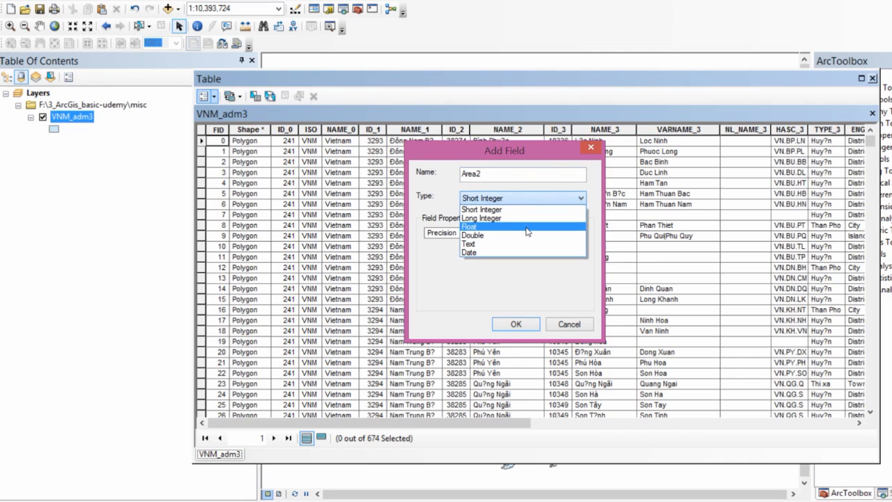
pyautogui.click(470, 226)
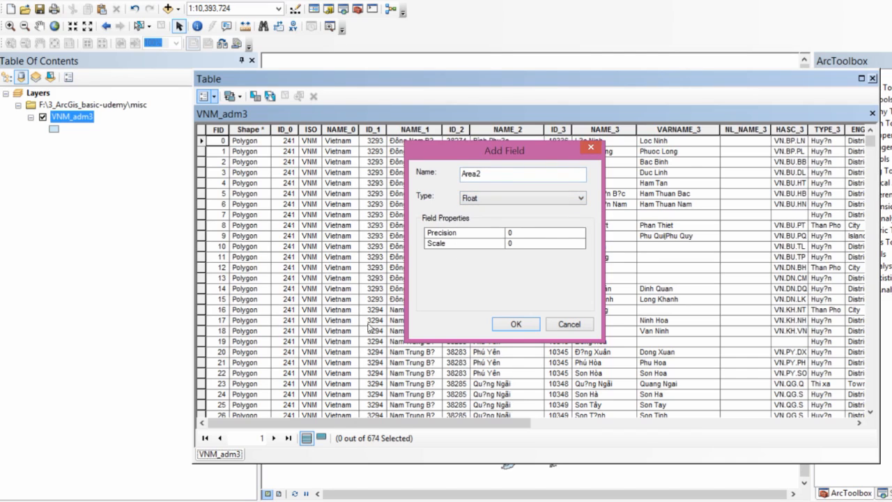
pyautogui.moveTo(471, 266)
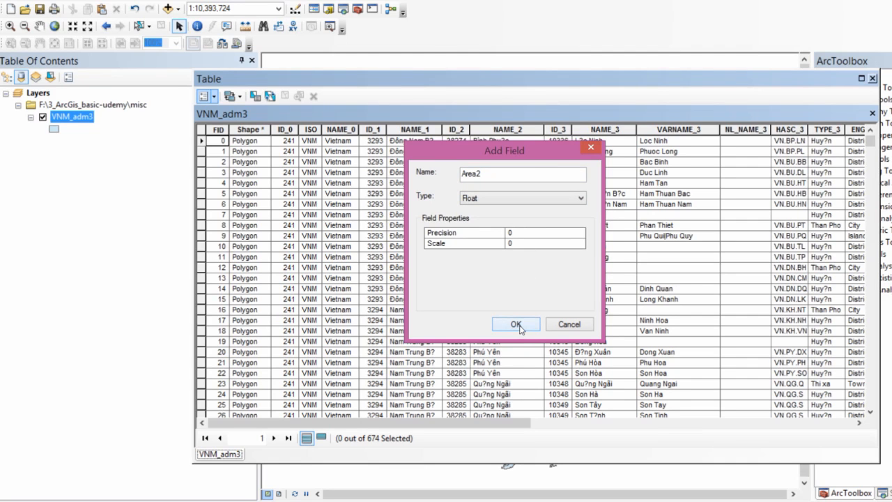
# Add the Area2 field and scroll the table to its column of zeros beside Area1.
pyautogui.click(516, 324)
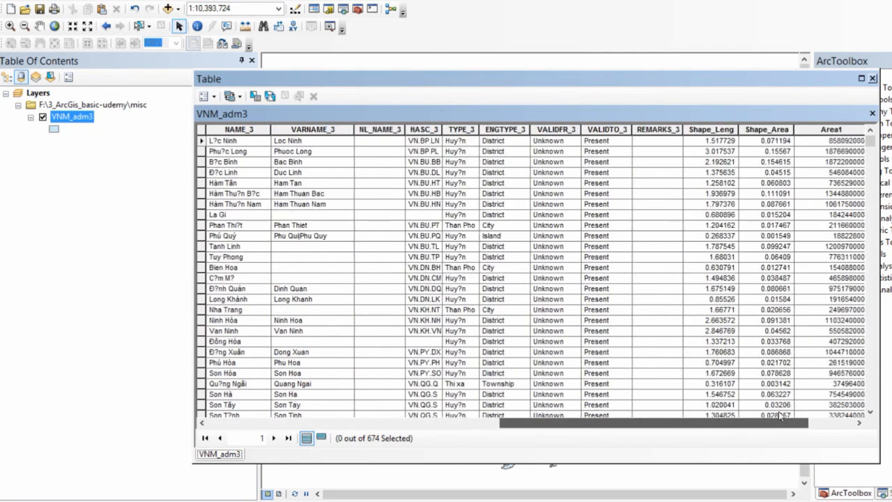
pyautogui.hscroll(3)
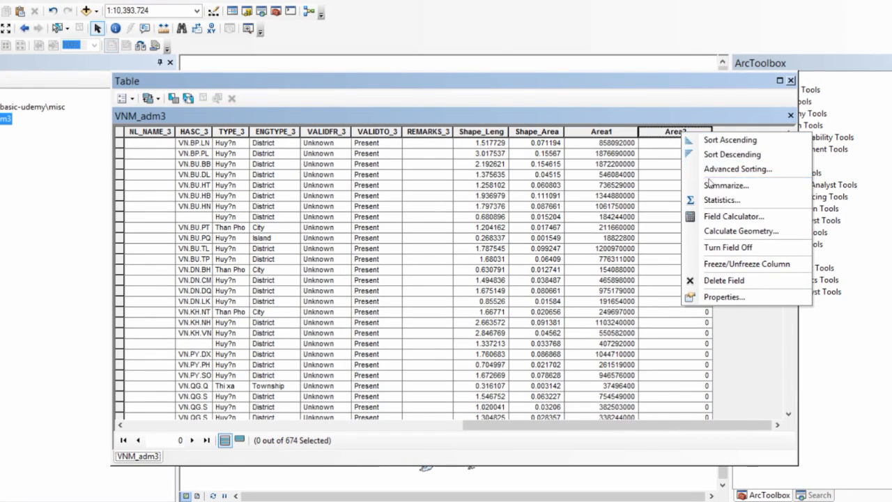
pyautogui.moveTo(741, 231)
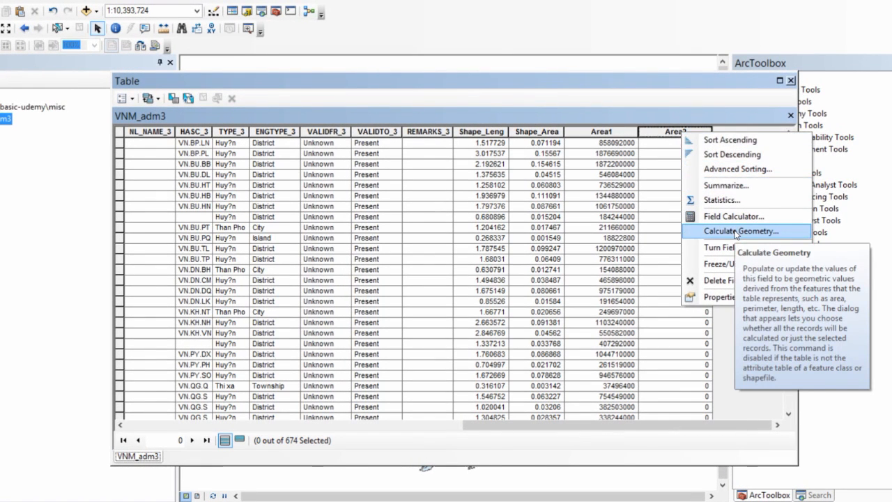
# In Calculate Geometry for Area2, keep Area as property, data frame UTM system, Square Meters units.
pyautogui.click(739, 231)
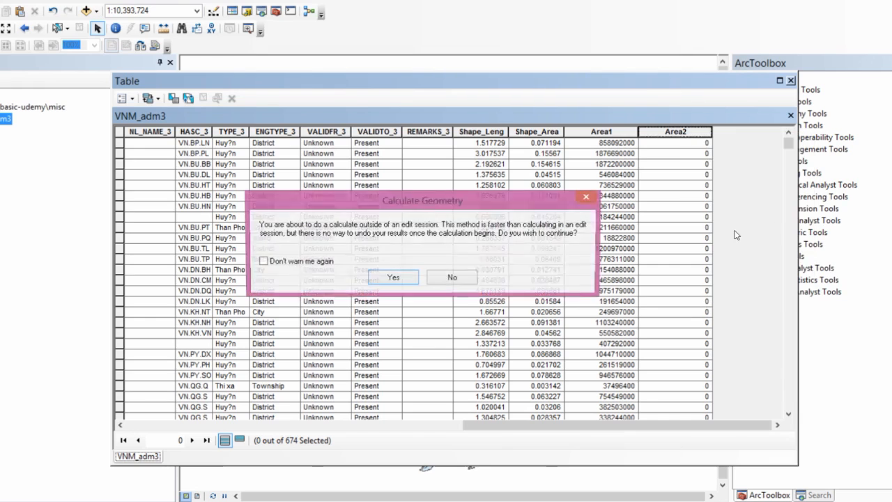
pyautogui.click(393, 276)
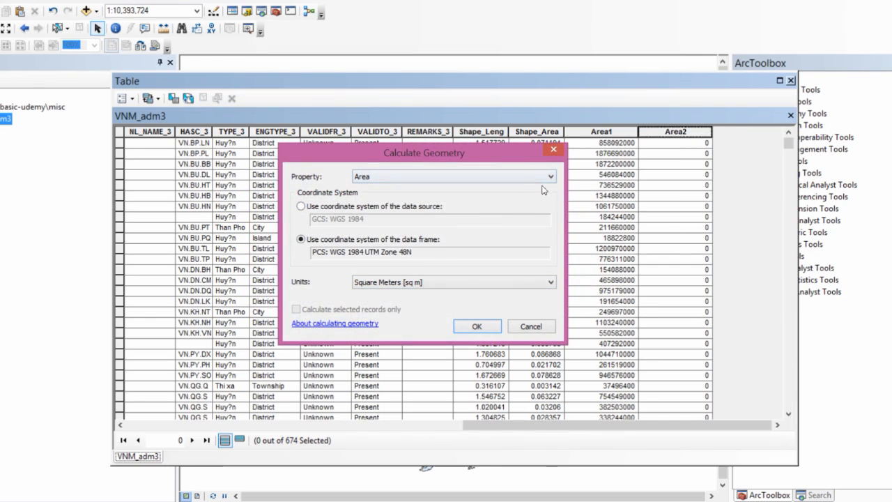
pyautogui.click(549, 176)
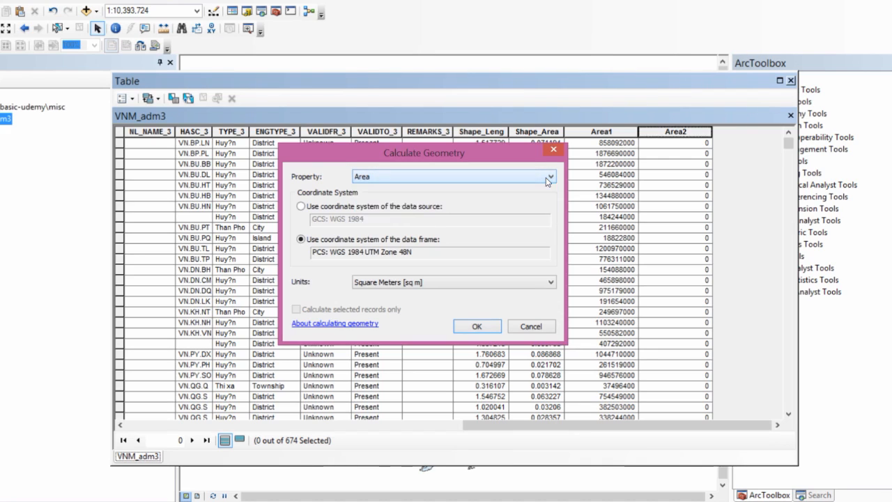
pyautogui.click(549, 175)
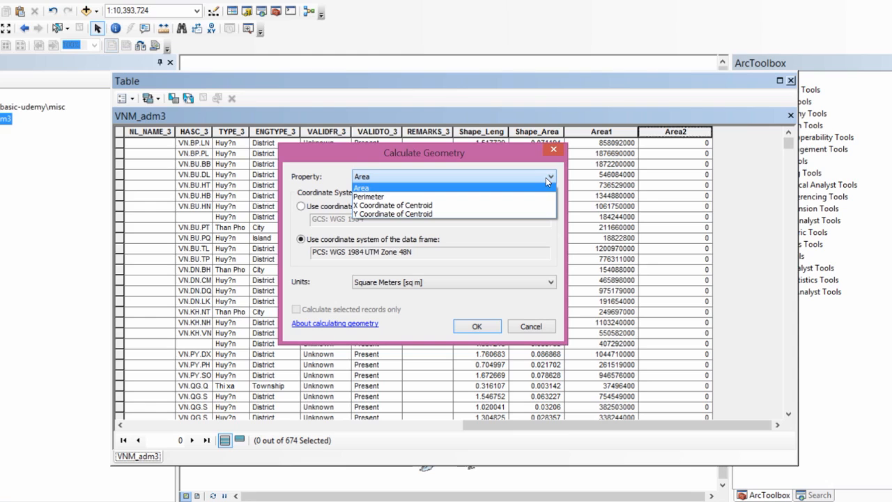
pyautogui.click(360, 186)
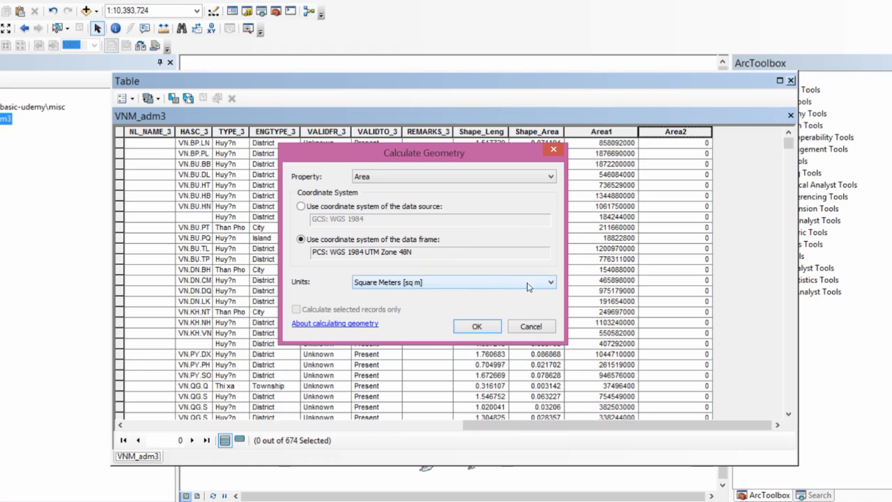
pyautogui.click(549, 282)
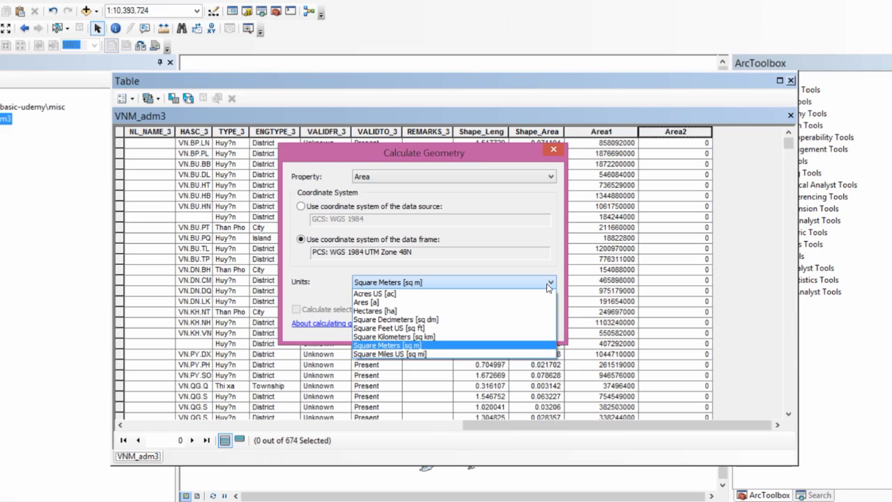
pyautogui.click(386, 344)
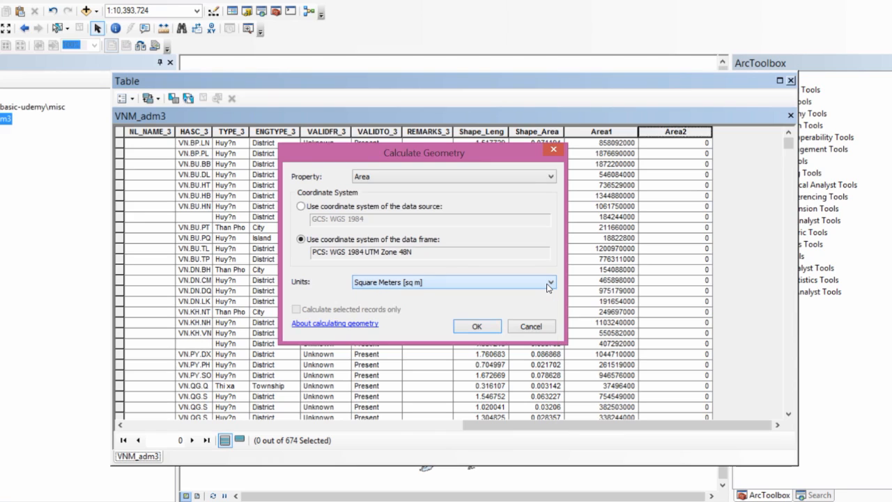
pyautogui.moveTo(473, 341)
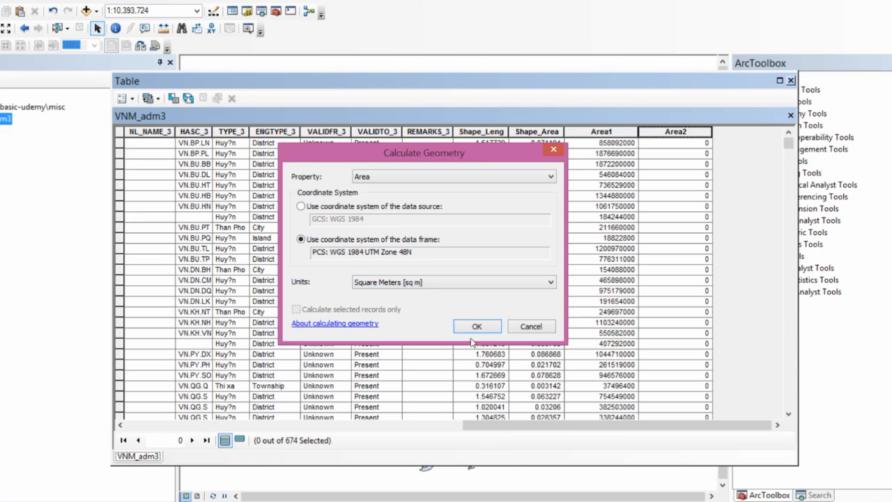
# Run the calculation so Area2 fills with square-meter areas matching Area1.
pyautogui.click(476, 326)
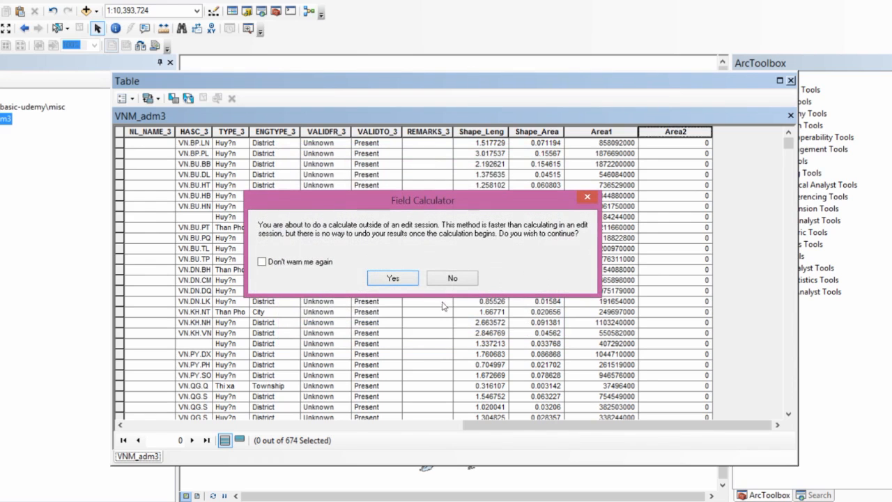
pyautogui.click(392, 277)
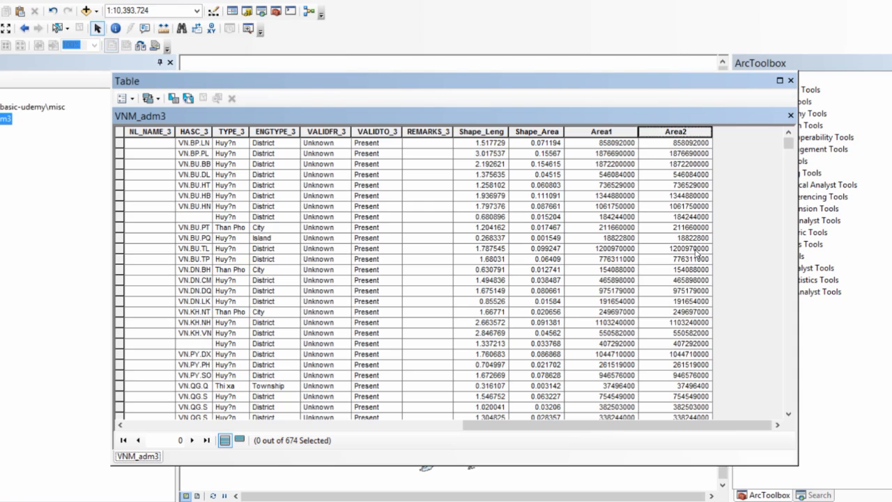
pyautogui.moveTo(732, 215)
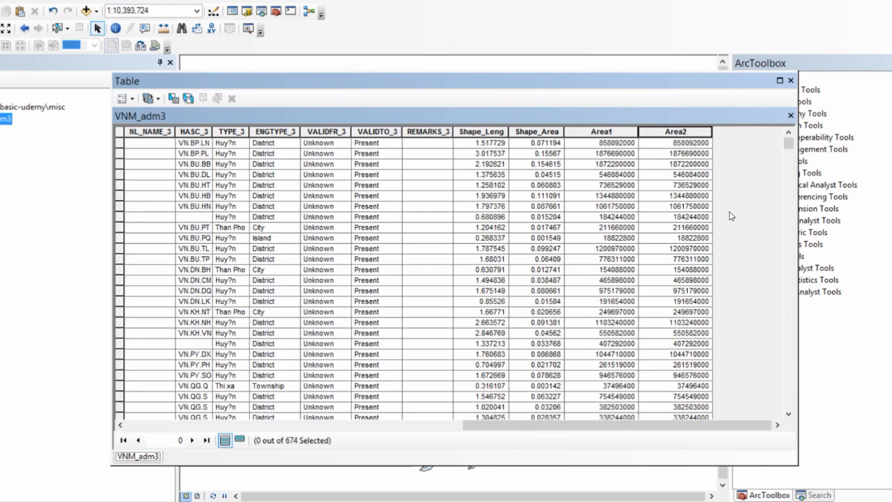
pyautogui.moveTo(738, 203)
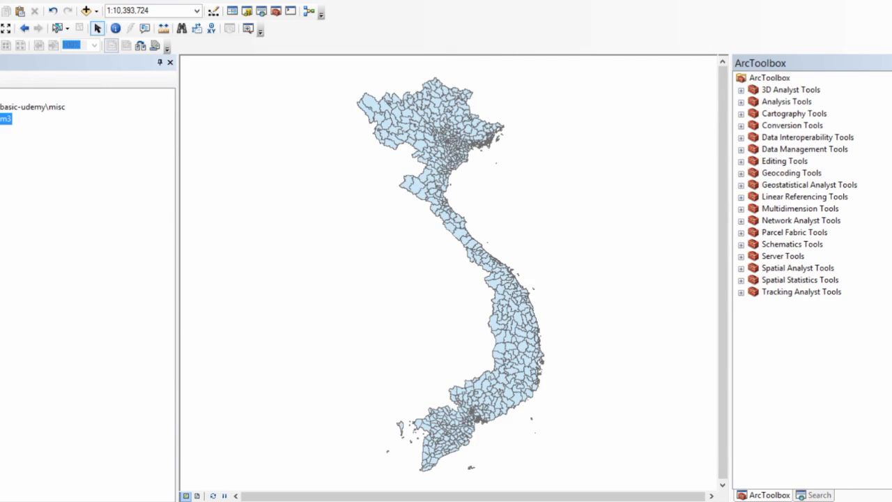
pyautogui.moveTo(630, 374)
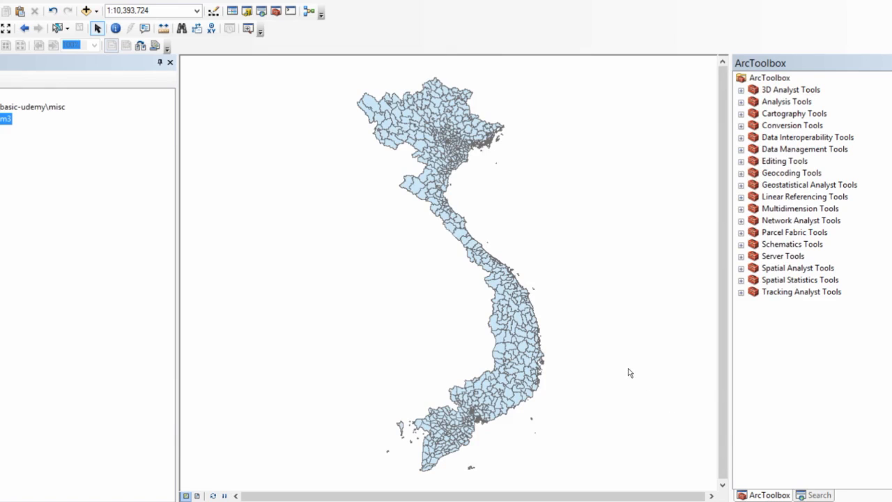